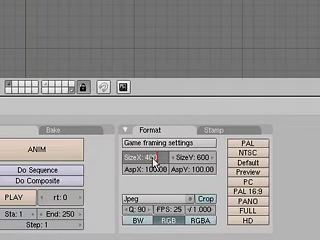
# Set the render output size to SizeX 400 and SizeY 300 in the Format panel.
pyautogui.click(158, 151)
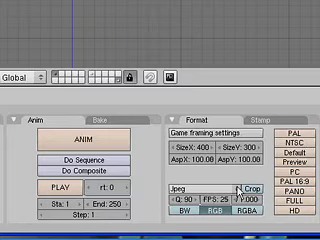
pyautogui.click(193, 190)
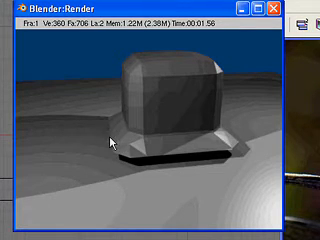
pyautogui.moveTo(218, 165)
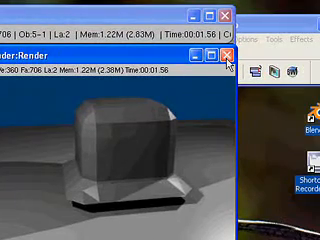
pyautogui.click(230, 52)
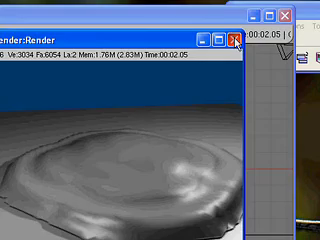
# Close the smooth-shaded fluid render preview to return to the 3D scene.
pyautogui.click(239, 37)
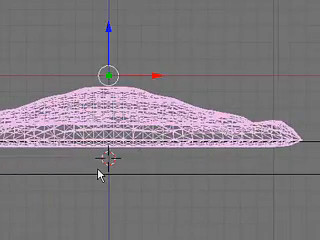